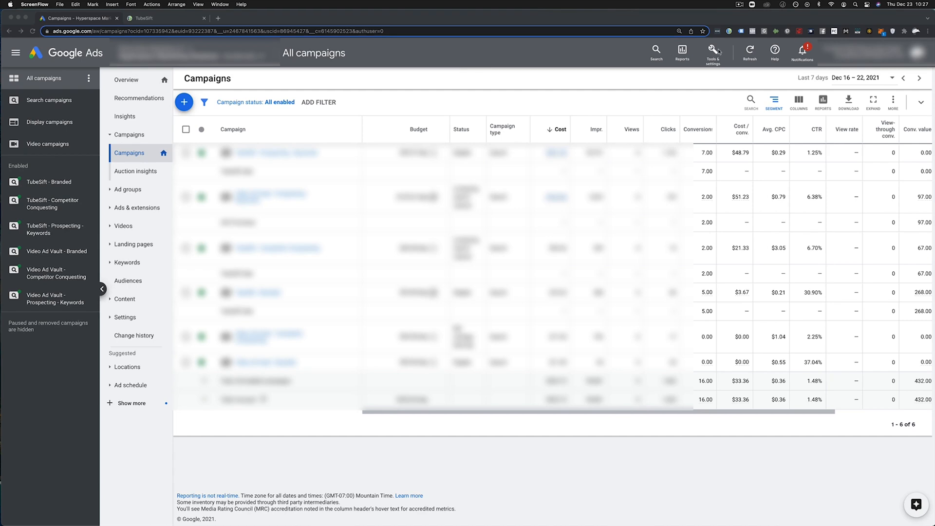
# Step: Open the Google Ads tag card's details under Audience manager > Your data sources
pyautogui.click(713, 52)
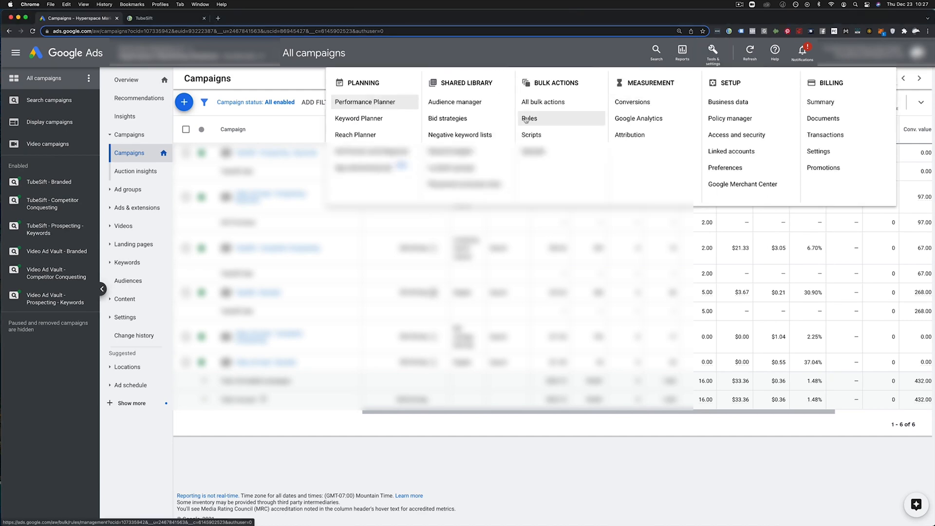
pyautogui.click(454, 101)
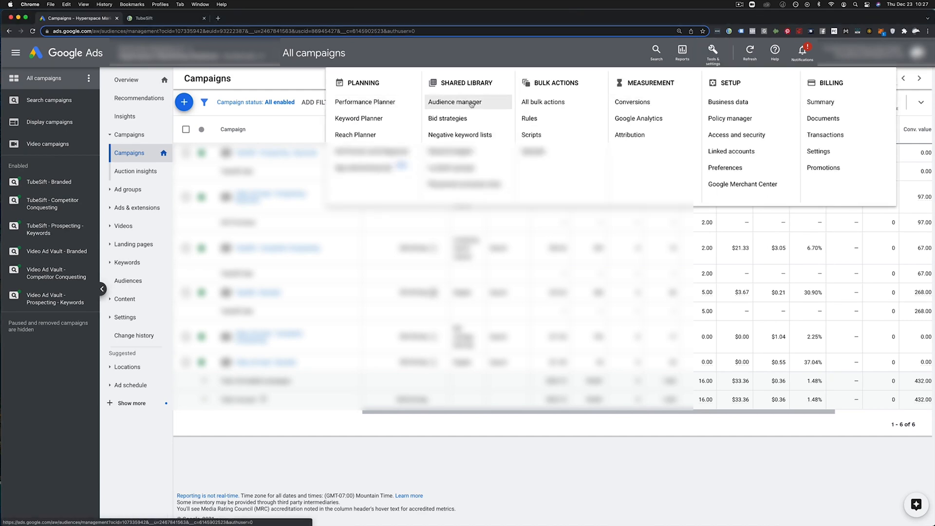
pyautogui.click(454, 102)
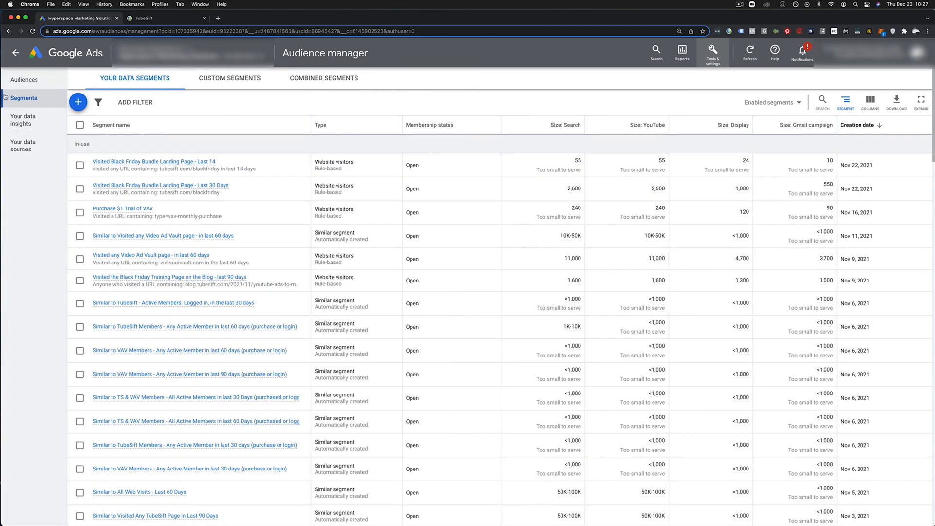
pyautogui.moveTo(23, 146)
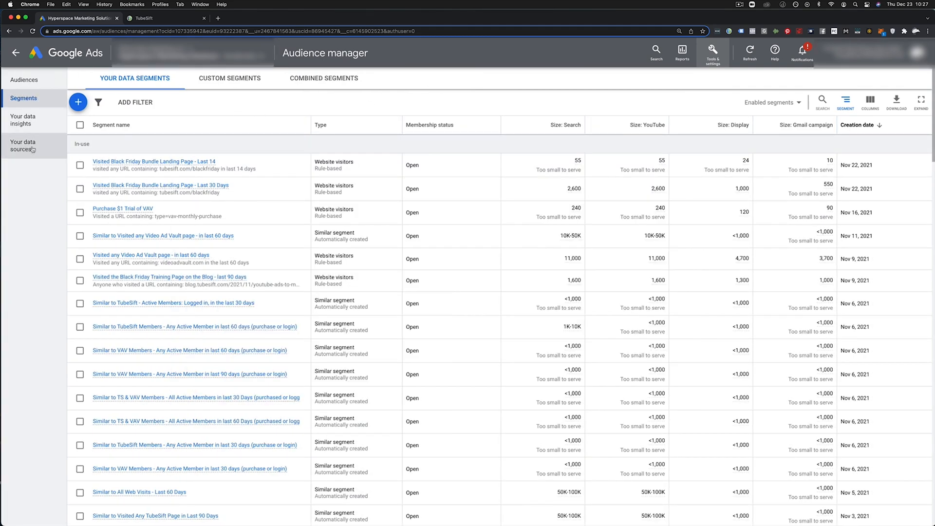
pyautogui.click(23, 145)
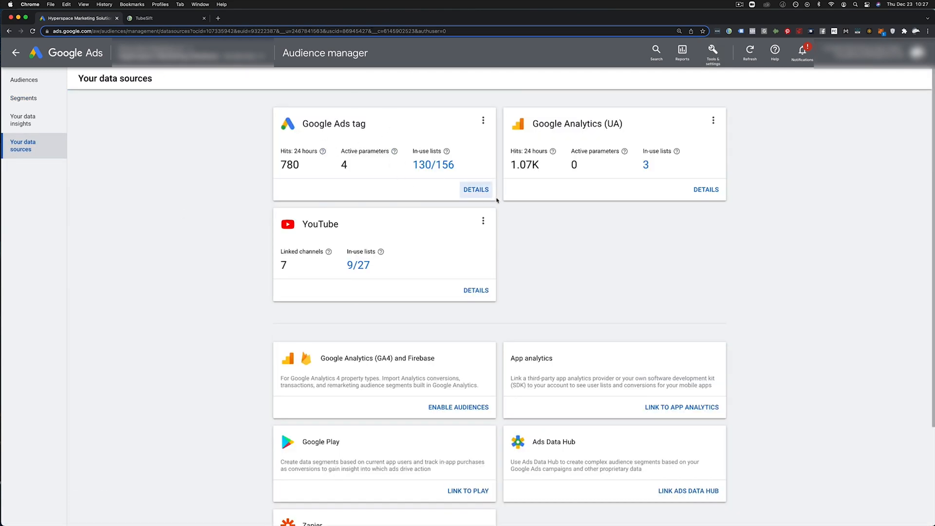
pyautogui.click(476, 190)
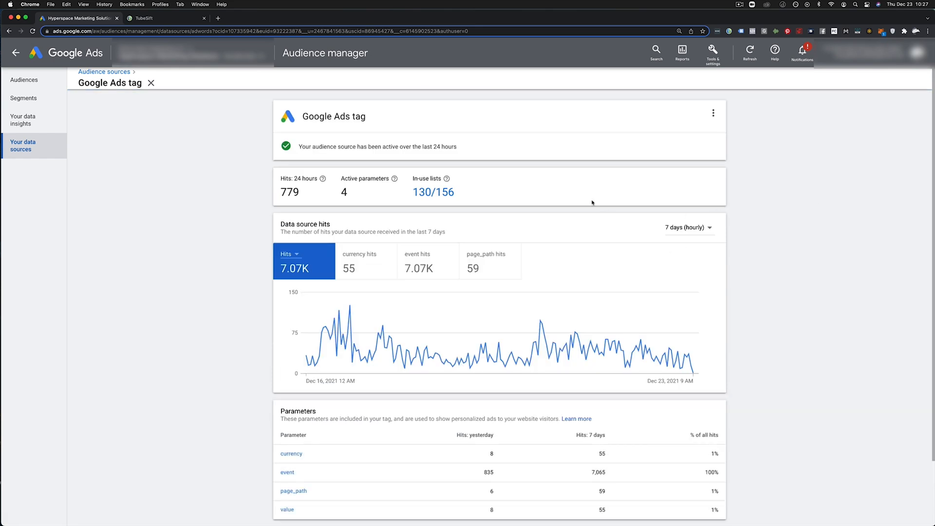
# Step: Expand Tag setup to view the global site tag code, then switch to the TubeSift website
pyautogui.scroll(-3)
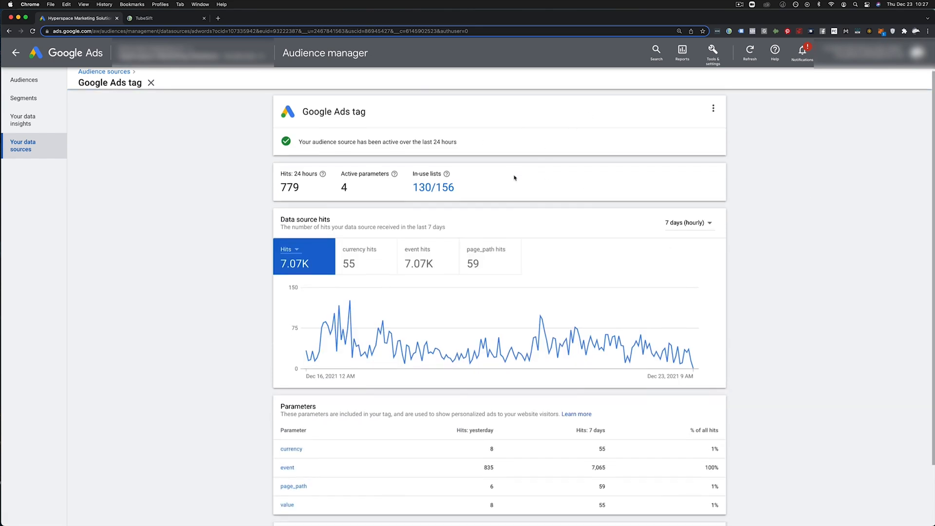
pyautogui.scroll(-3)
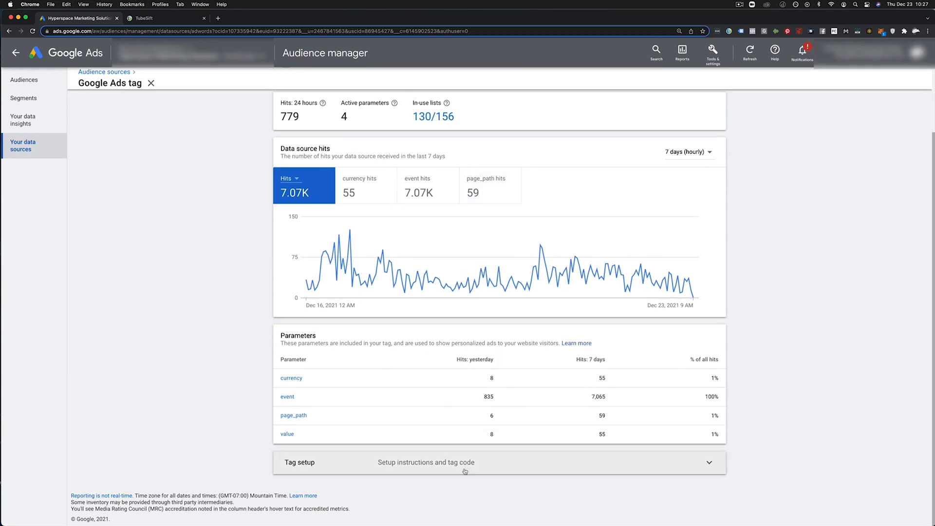
pyautogui.moveTo(439, 219)
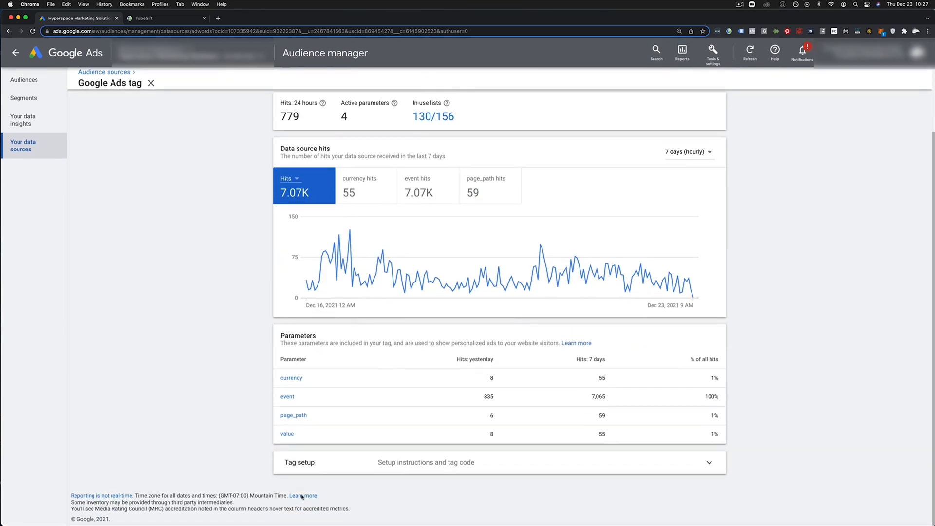
pyautogui.moveTo(446, 462)
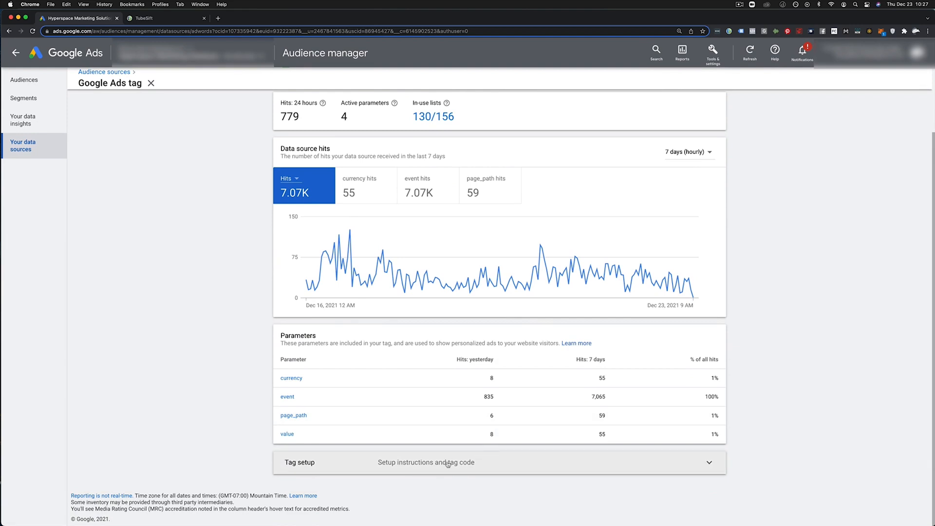
pyautogui.click(709, 463)
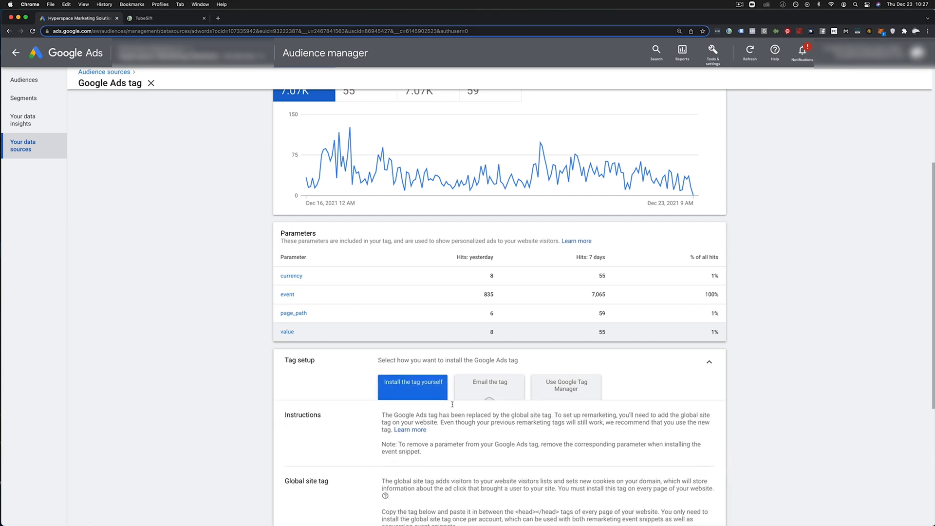
pyautogui.scroll(-3)
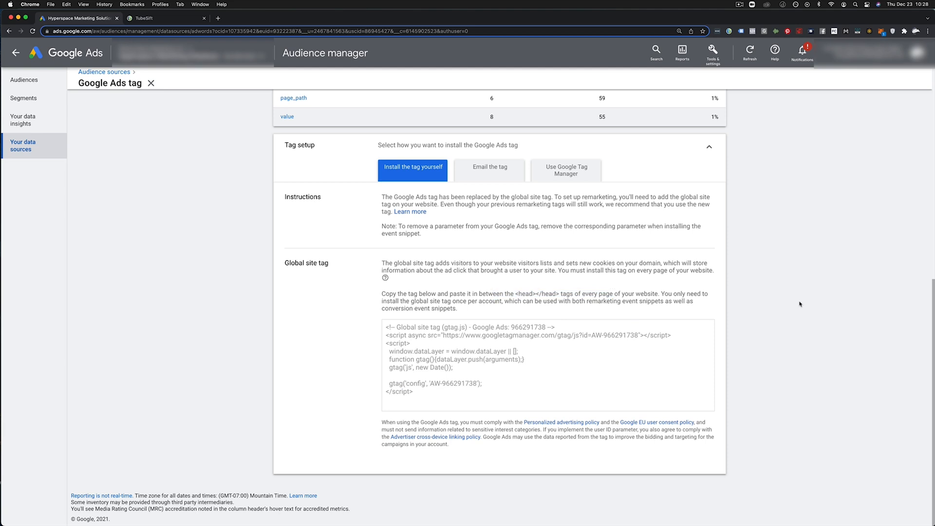
pyautogui.moveTo(788, 309)
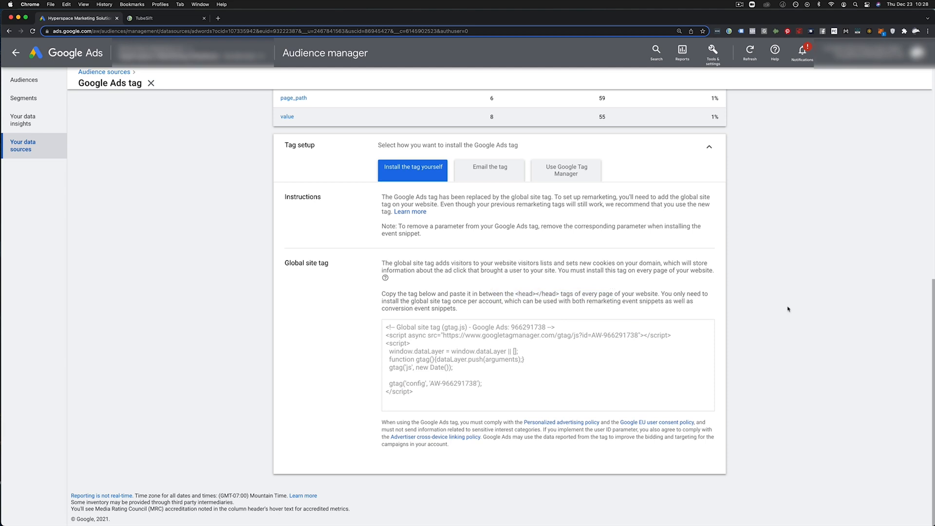
pyautogui.moveTo(473, 380)
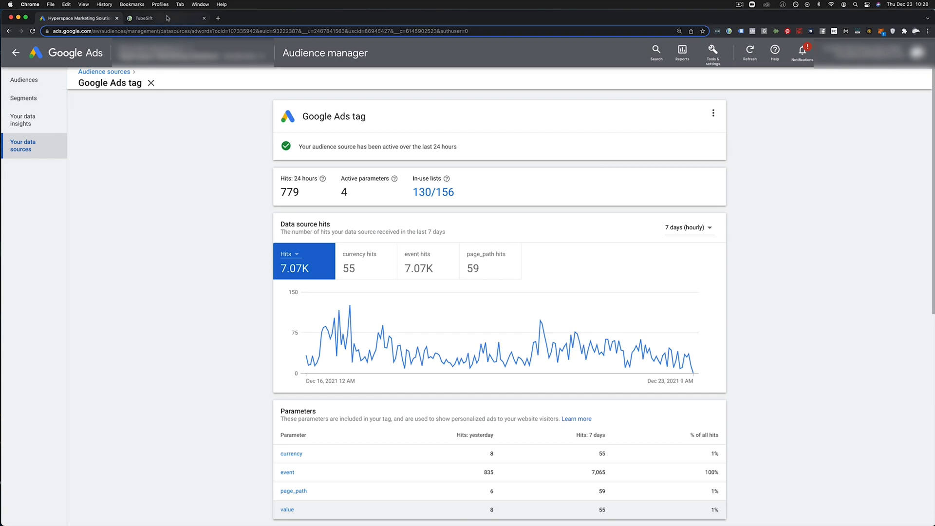
pyautogui.click(144, 18)
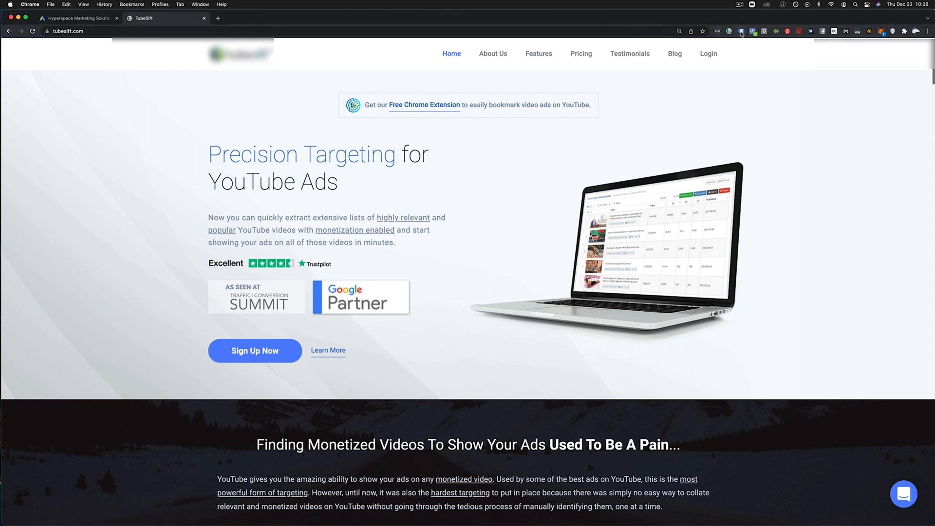
# Step: Look over the tubesift.com homepage, then return to the Google Ads tag details
pyautogui.click(742, 31)
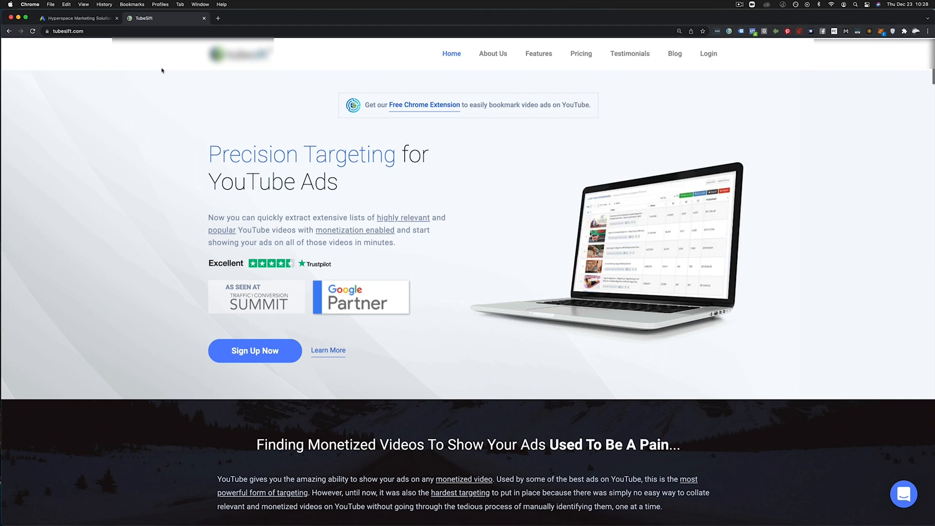
pyautogui.click(77, 18)
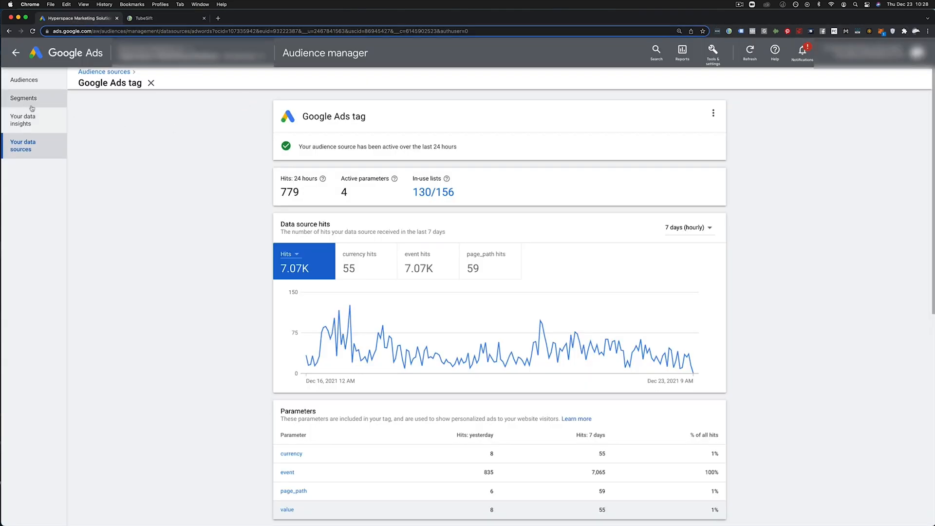
# Step: Name a new website-visitor segment 'TS Site Visitors (non buyers)', targeting visitors who skipped another page
pyautogui.click(24, 98)
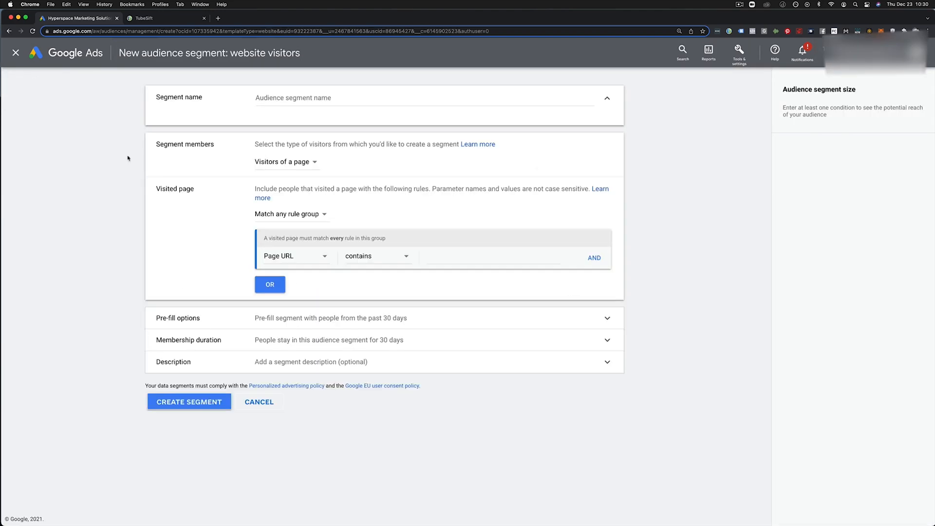
pyautogui.moveTo(242, 107)
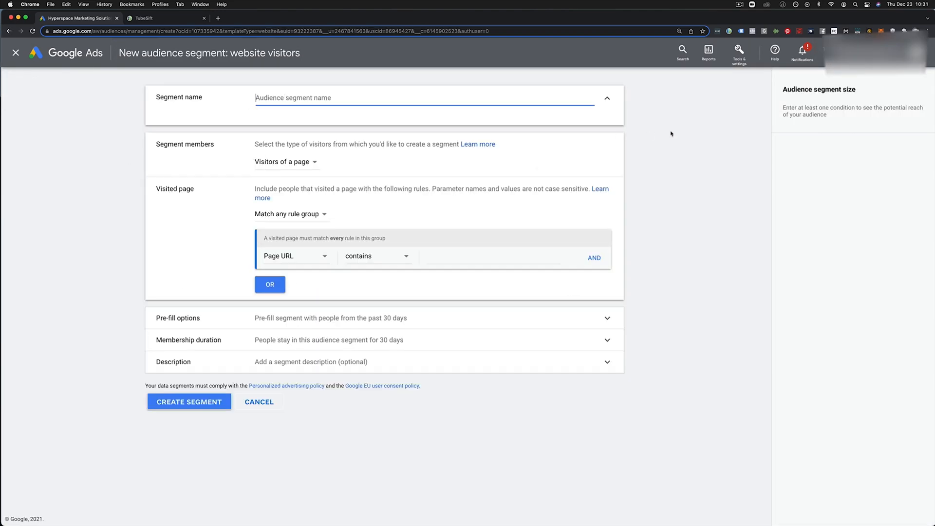
pyautogui.write('TS')
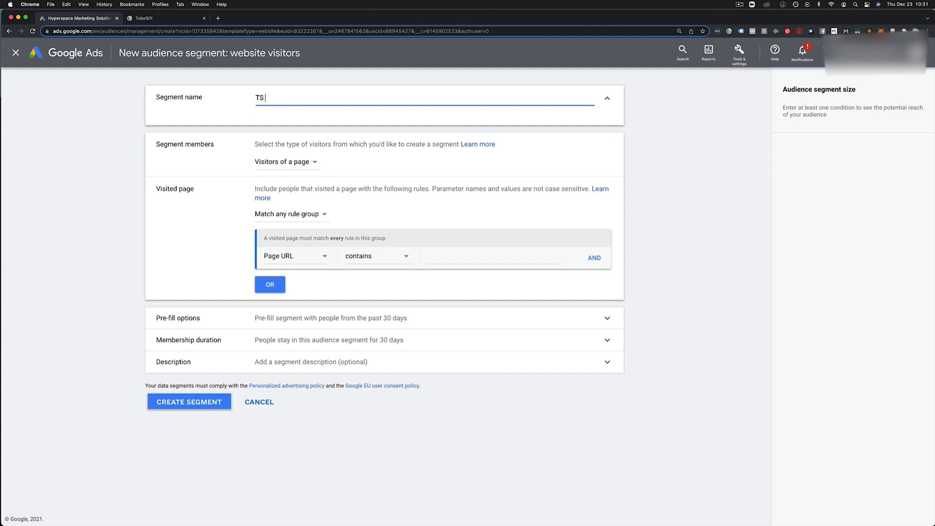
pyautogui.write('Site Visitors (non buyers')
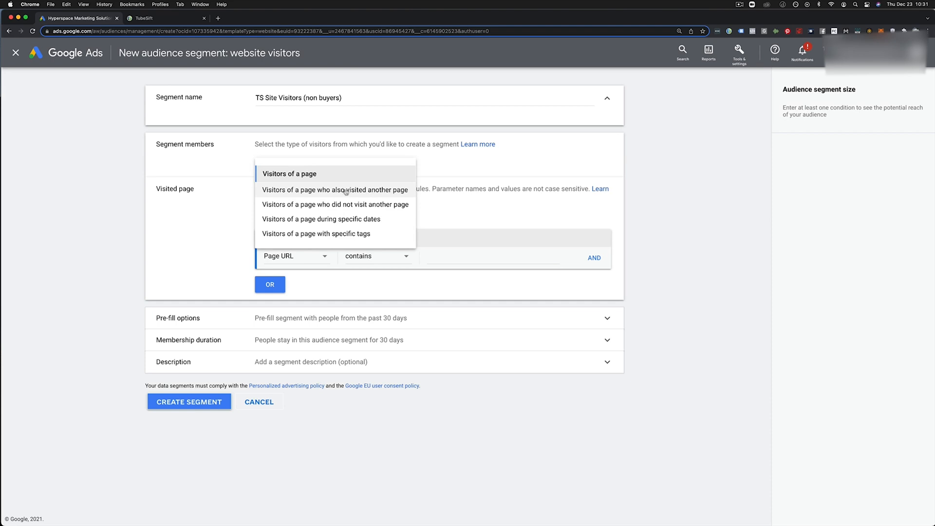
pyautogui.moveTo(379, 206)
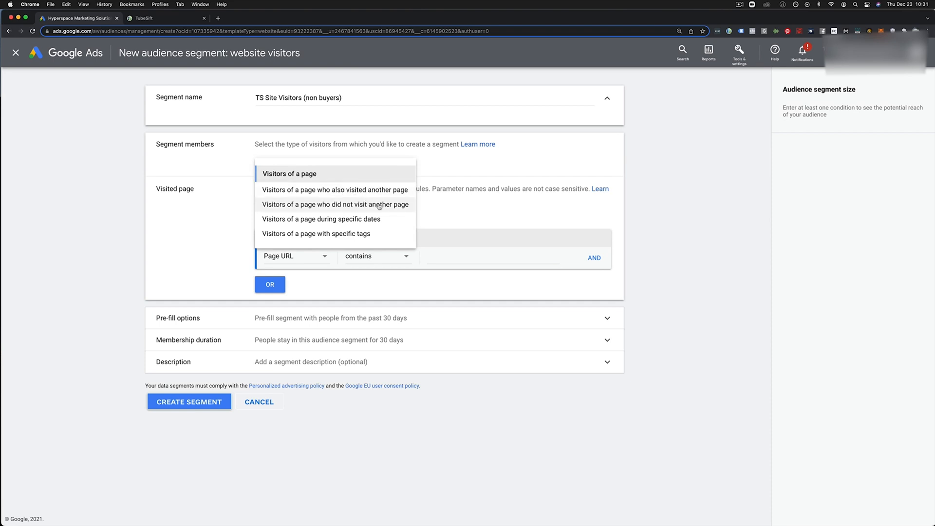
pyautogui.click(335, 204)
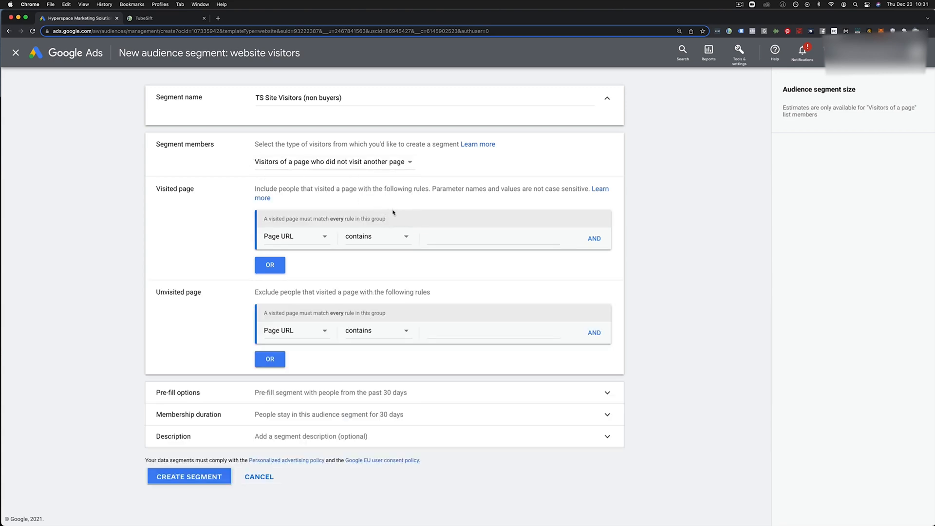
pyautogui.moveTo(457, 234)
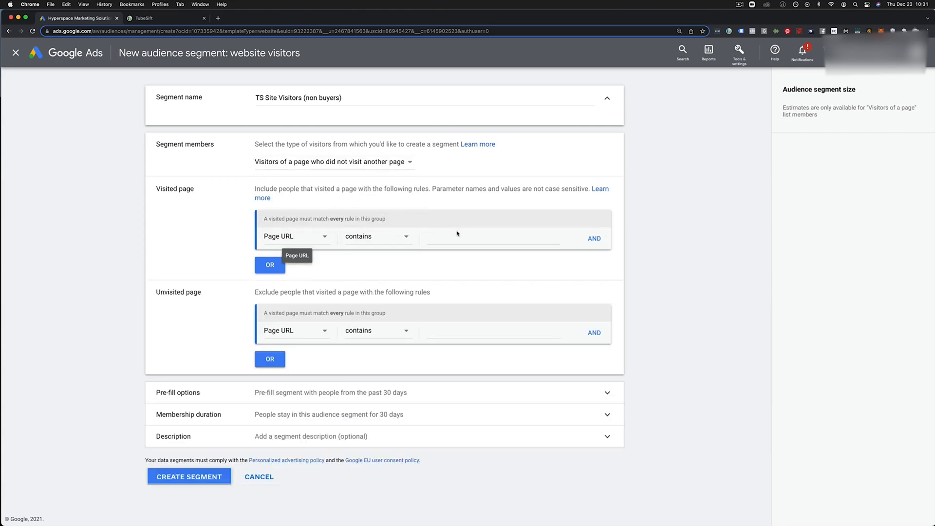
pyautogui.click(161, 18)
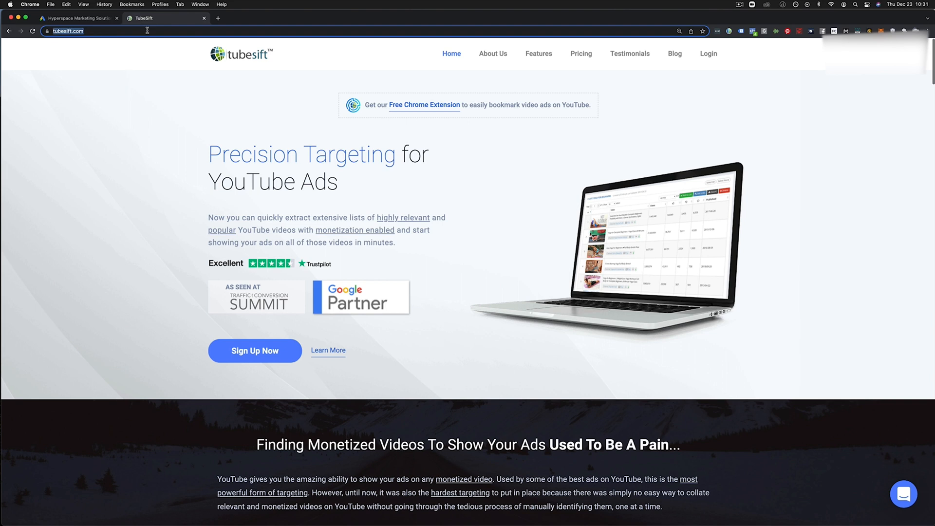
pyautogui.click(77, 18)
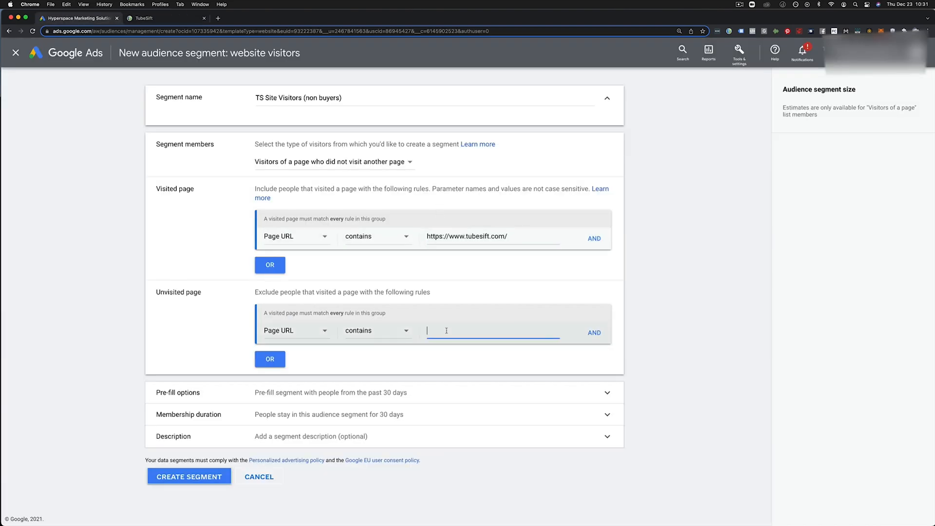
pyautogui.write('https://www.tubesift.com/thanks')
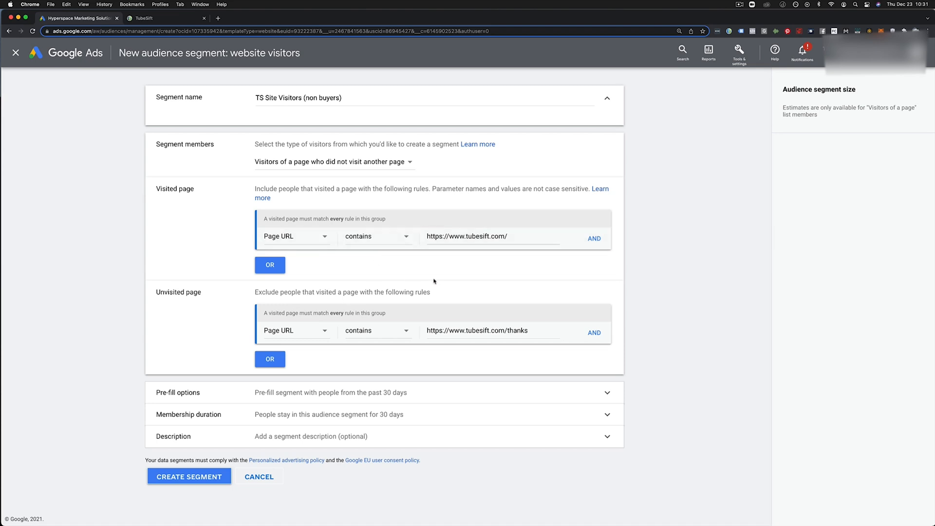
pyautogui.moveTo(271, 384)
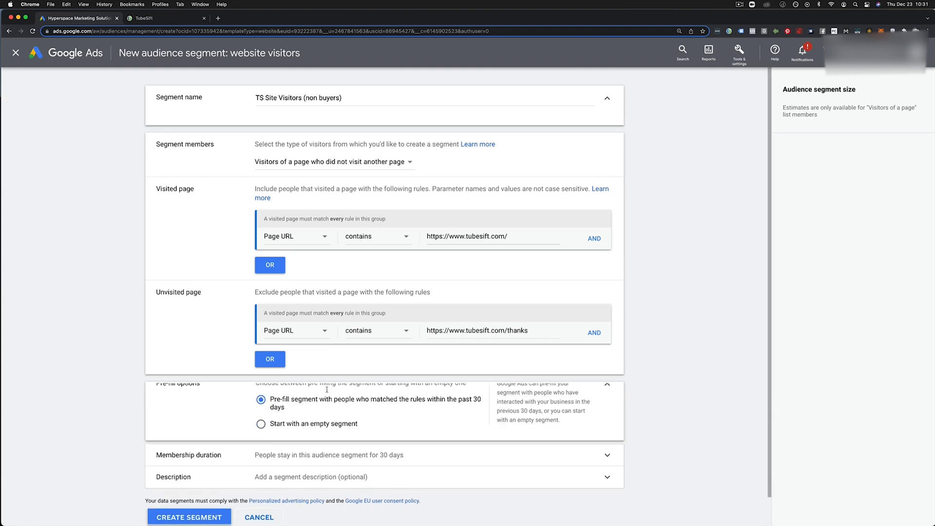
pyautogui.scroll(-3)
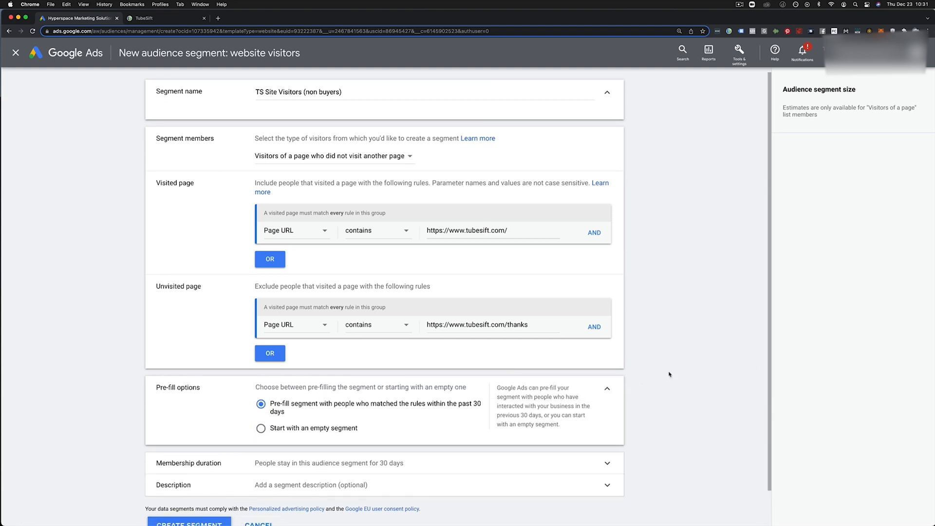
pyautogui.scroll(-3)
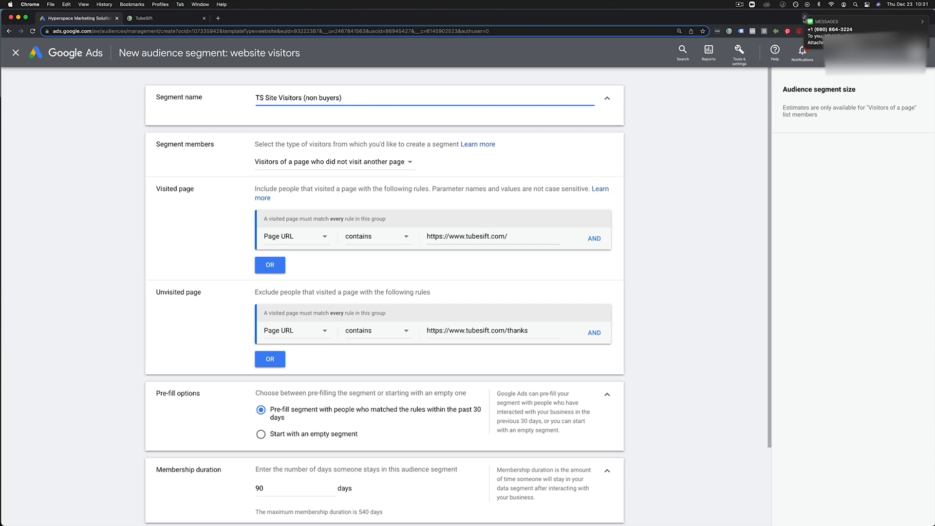
# Step: Set 90-day membership, rename to 'TS Site Visitors (90 day non buyers)', and create the segment
pyautogui.write('90 day')
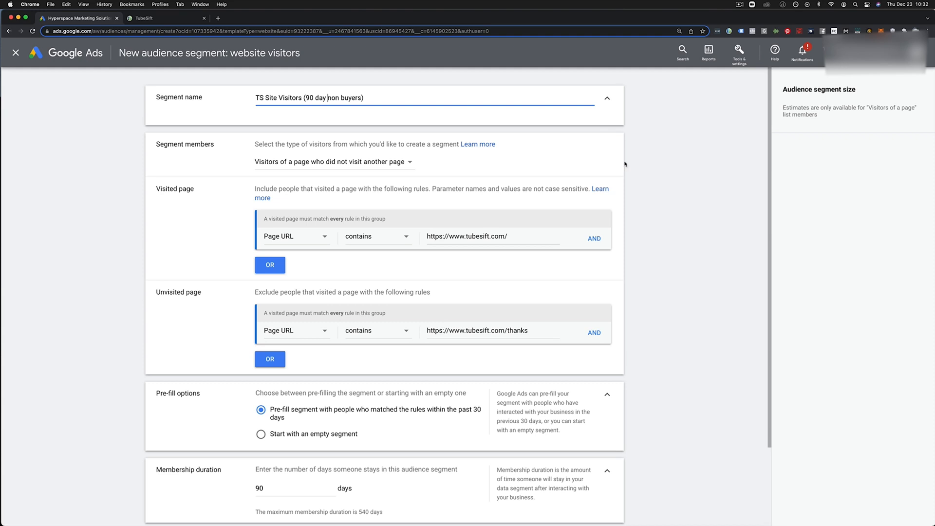
pyautogui.scroll(-3)
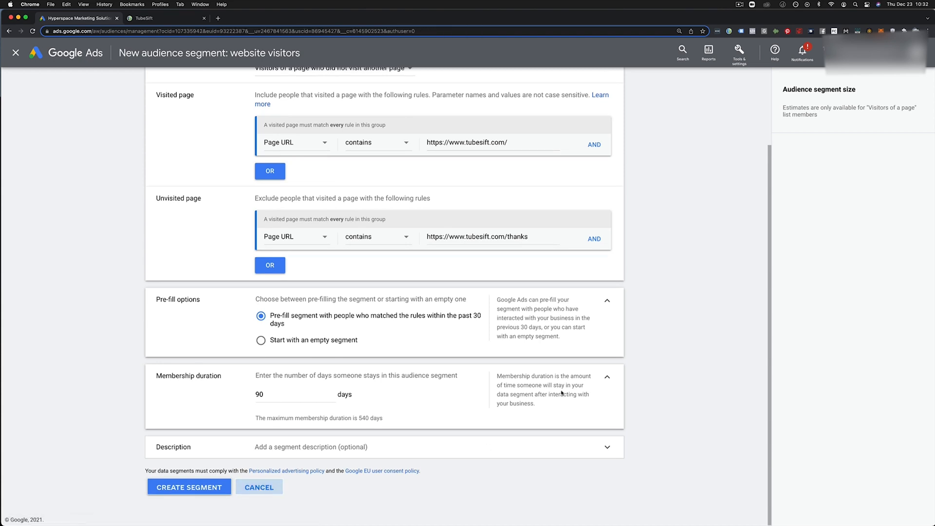
pyautogui.click(259, 487)
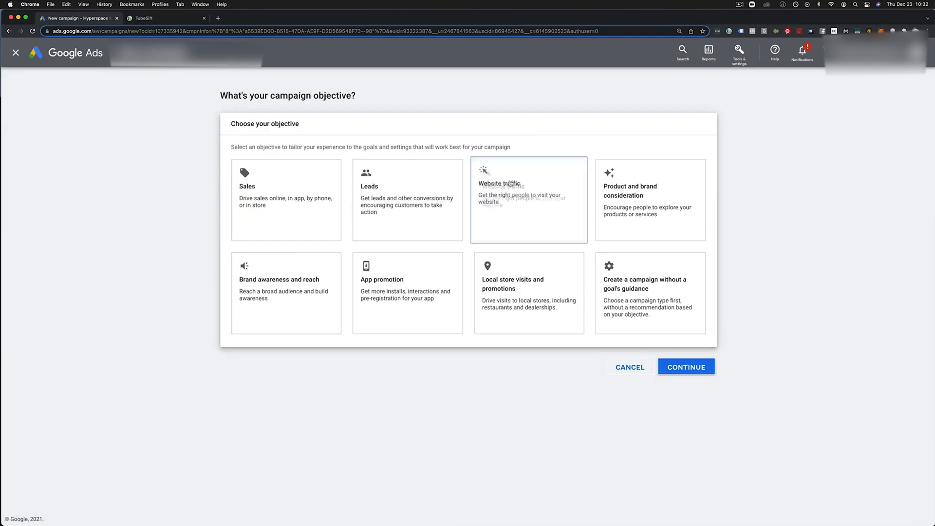
# Step: Choose the Sales objective with a Video campaign driving conversions, and continue
pyautogui.click(286, 200)
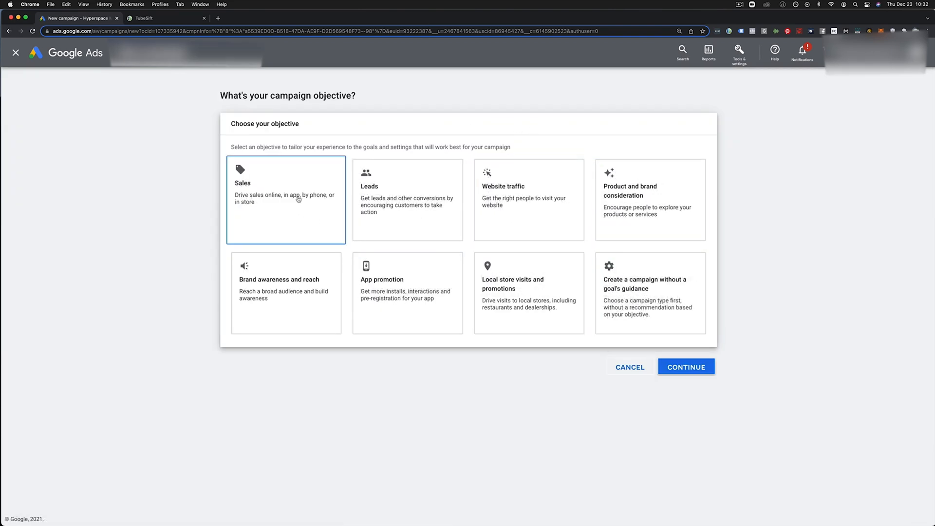
pyautogui.click(685, 367)
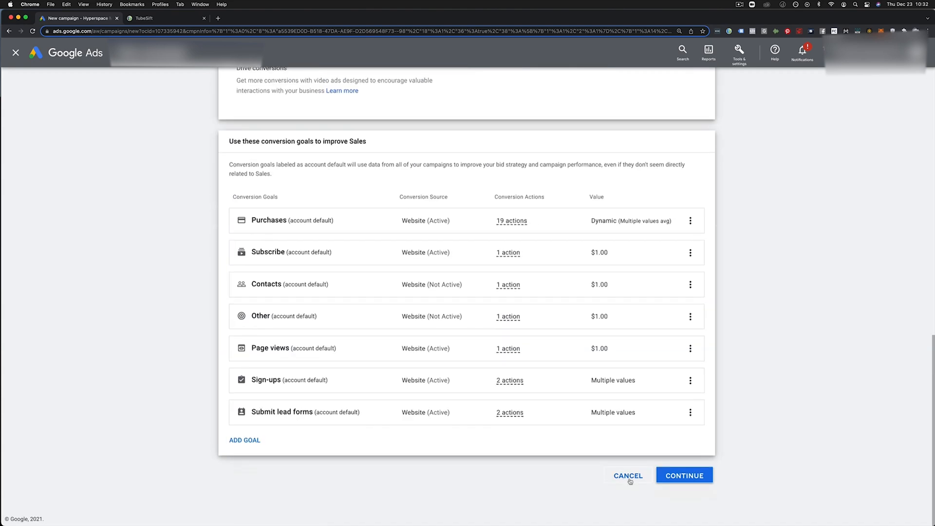
pyautogui.click(684, 476)
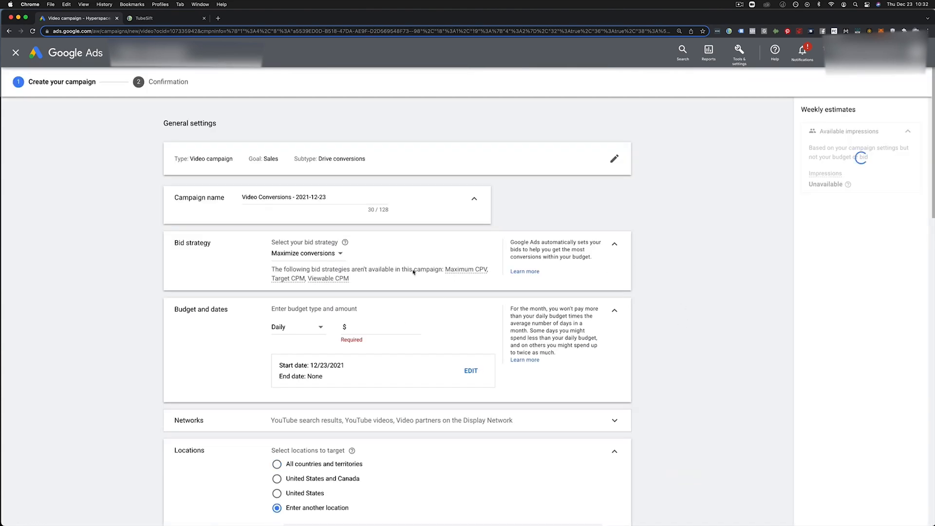
# Step: Browse the 'Your data' Website visitors list in the ad group's Audience segments section
pyautogui.scroll(-3)
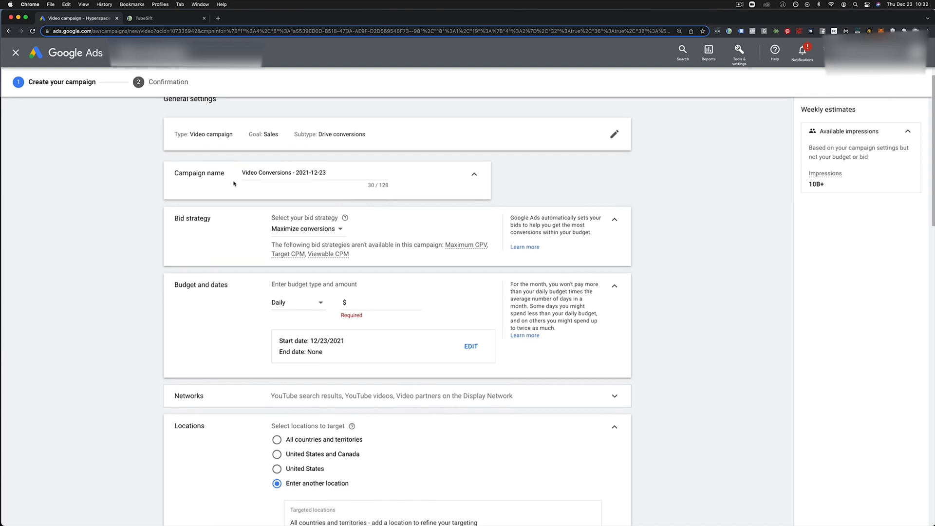
pyautogui.scroll(-3)
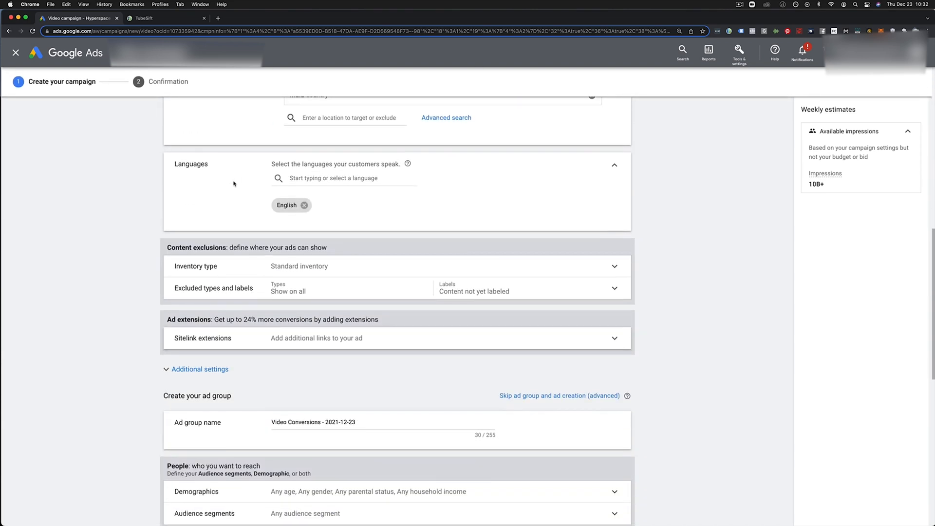
pyautogui.scroll(-3)
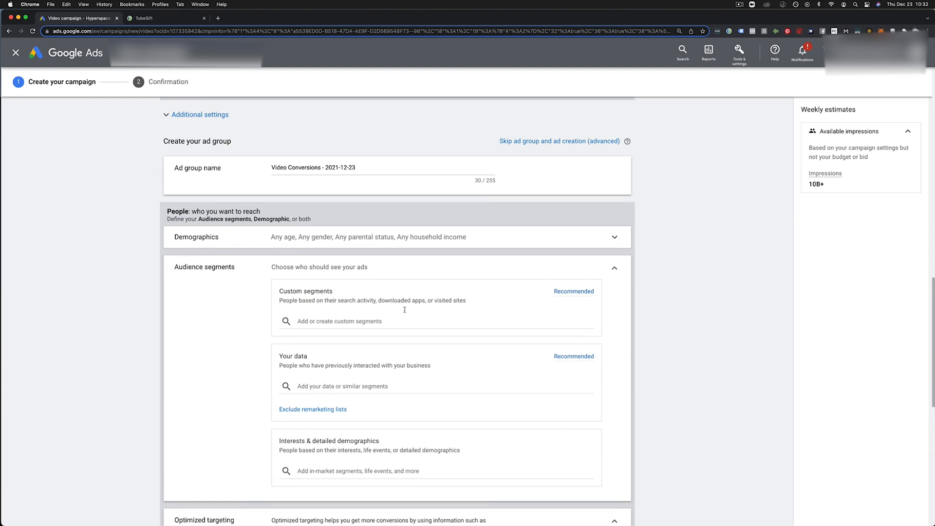
pyautogui.scroll(-3)
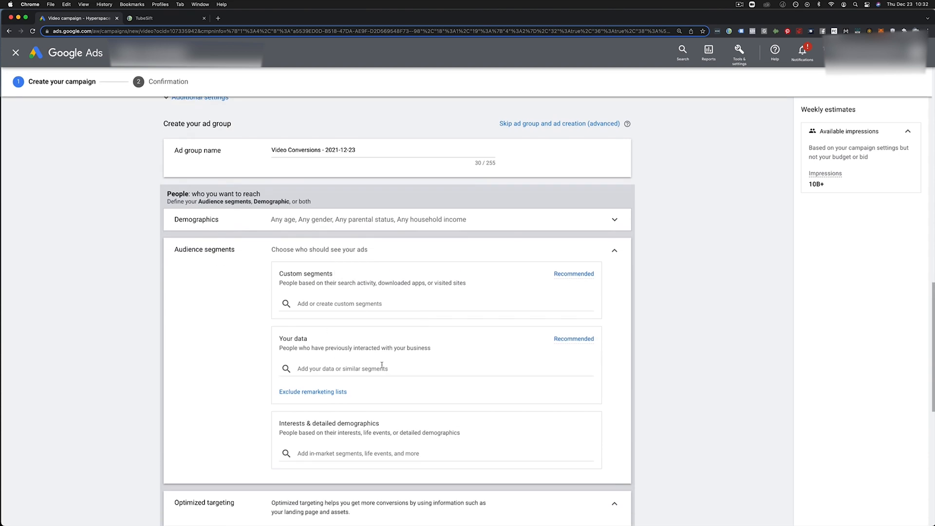
pyautogui.click(342, 369)
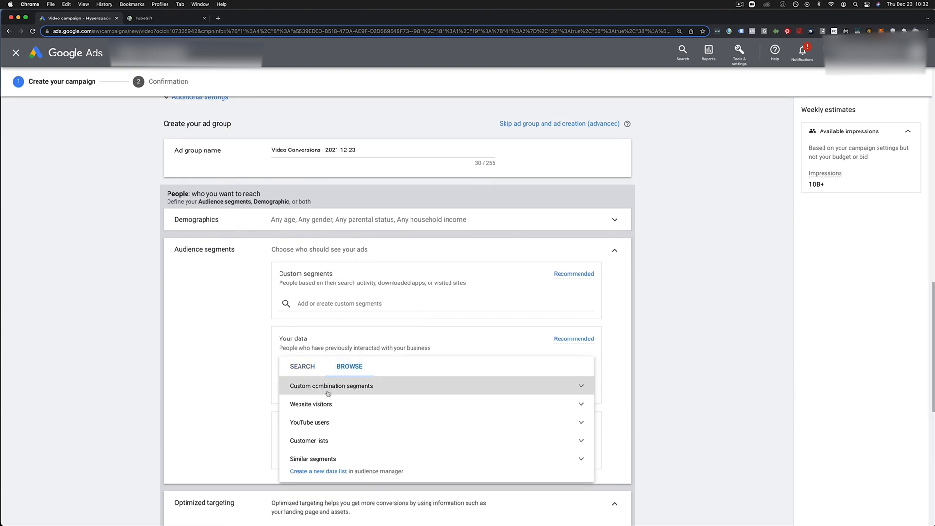
pyautogui.click(310, 404)
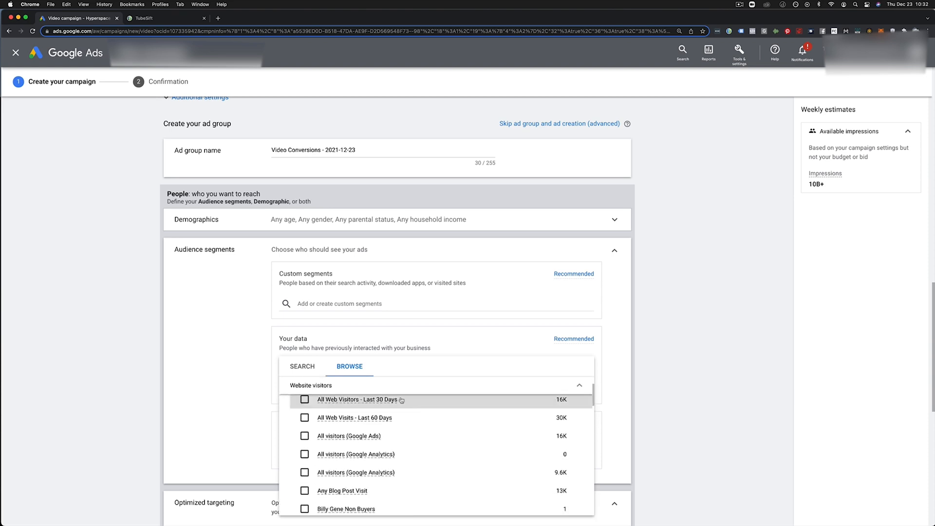
pyautogui.scroll(-3)
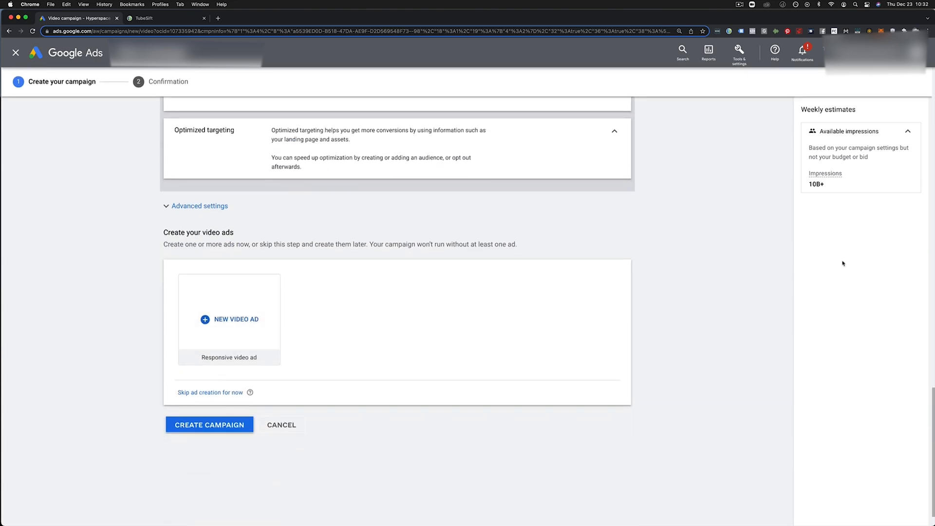
pyautogui.moveTo(750, 222)
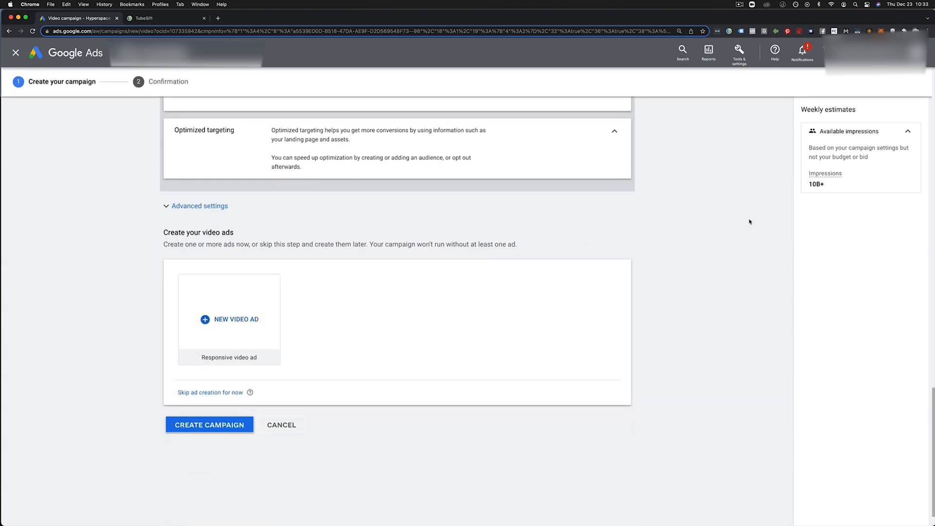
pyautogui.moveTo(701, 232)
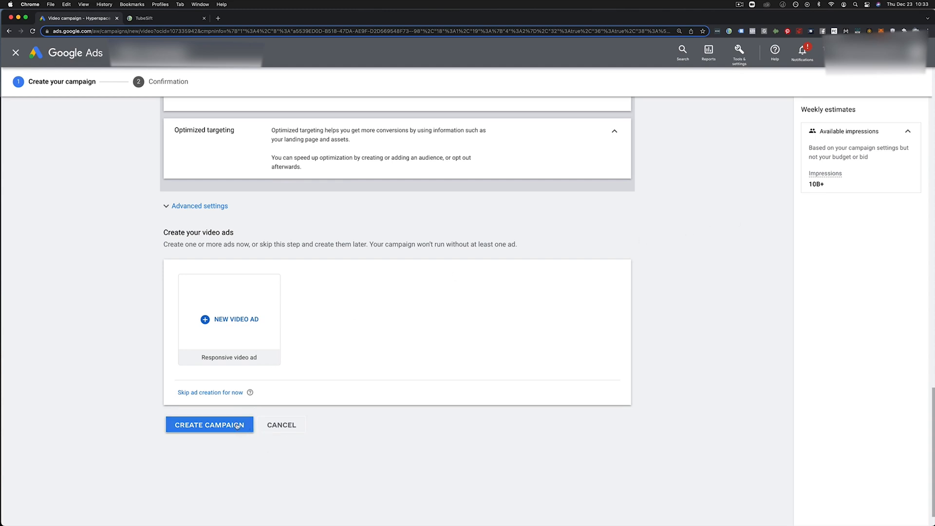
pyautogui.moveTo(132, 284)
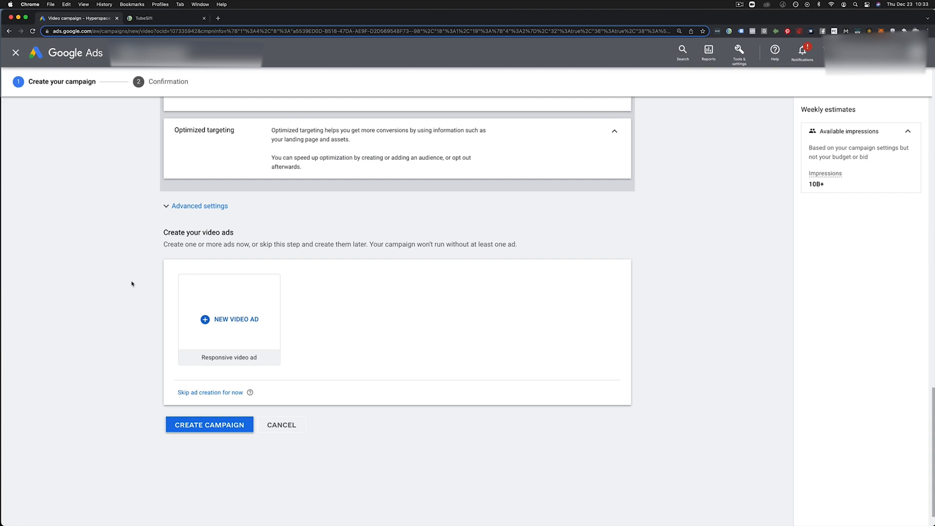
pyautogui.moveTo(154, 317)
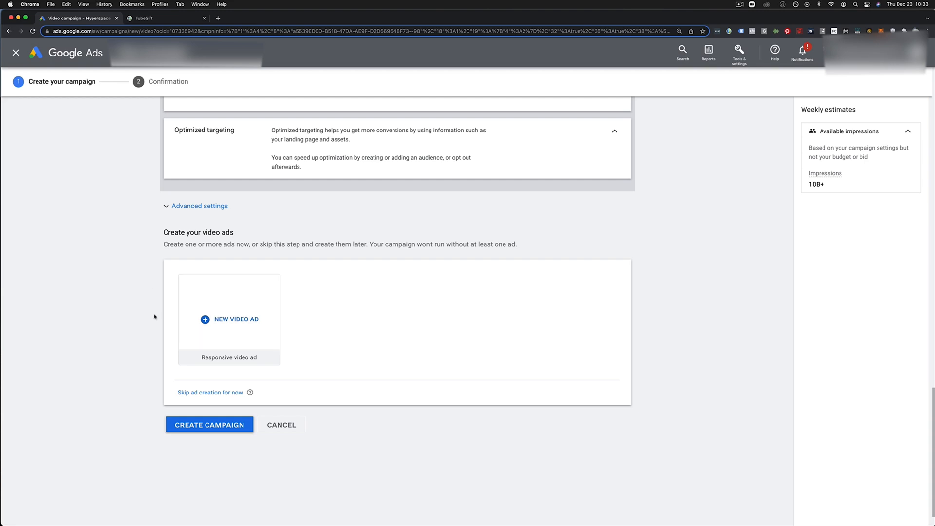
pyautogui.moveTo(103, 309)
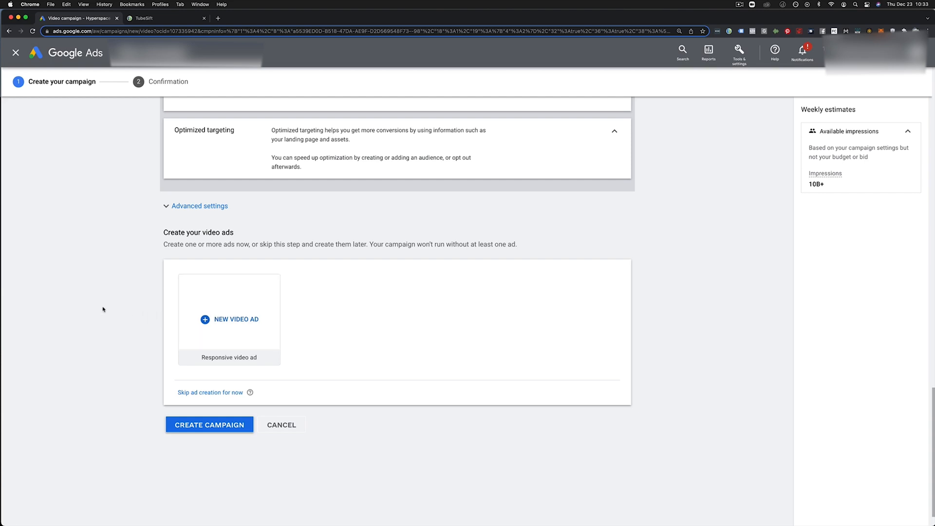
pyautogui.moveTo(782, 276)
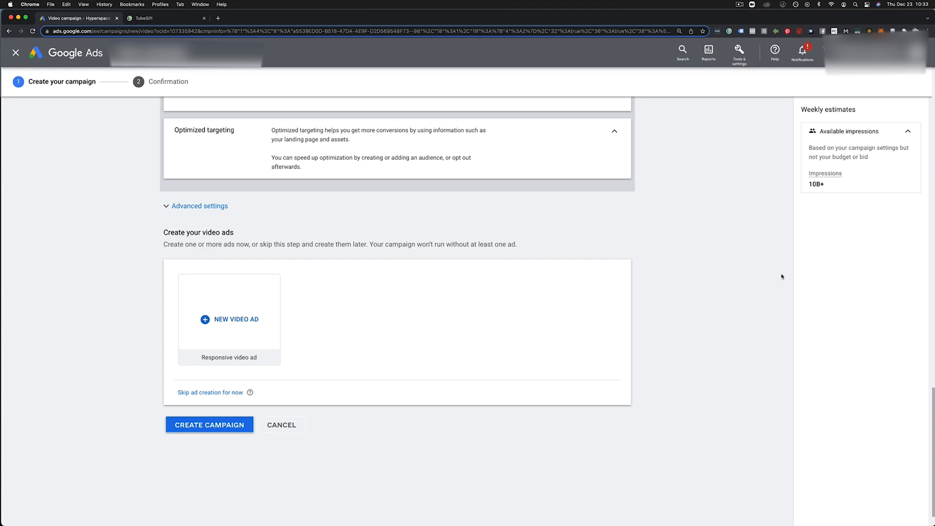
pyautogui.moveTo(709, 240)
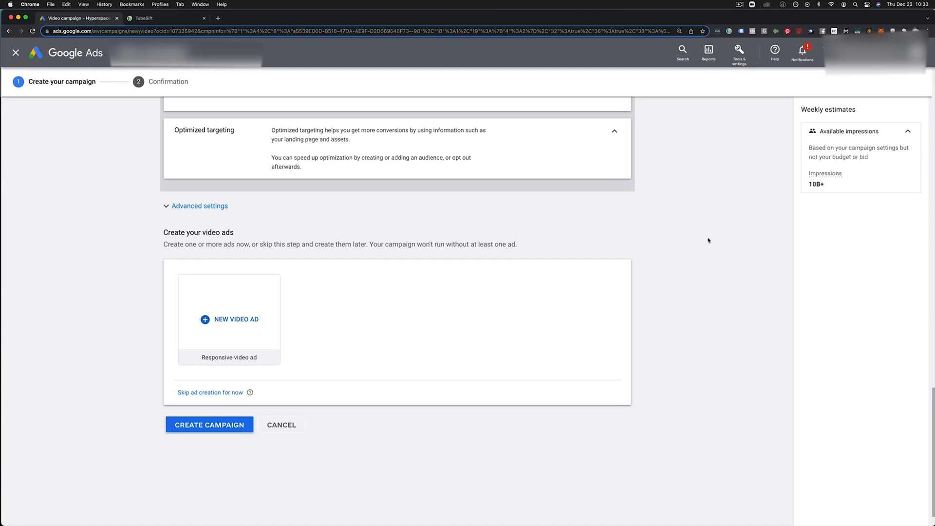